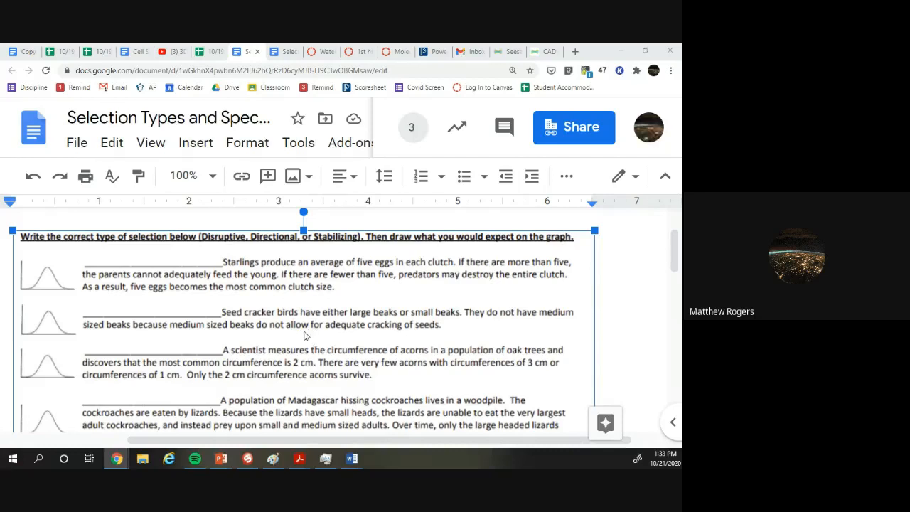
{"action": "mouse_move", "coordinate": [324, 327]}
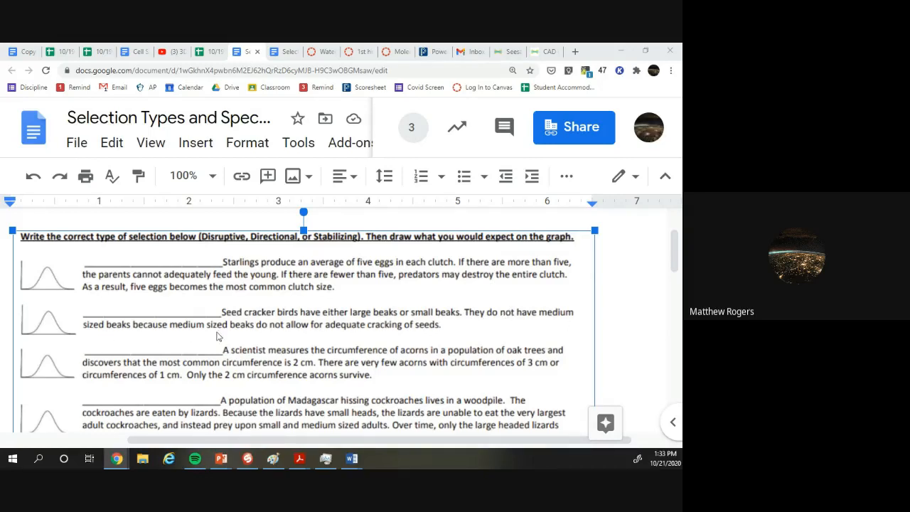
{"action": "mouse_move", "coordinate": [285, 338]}
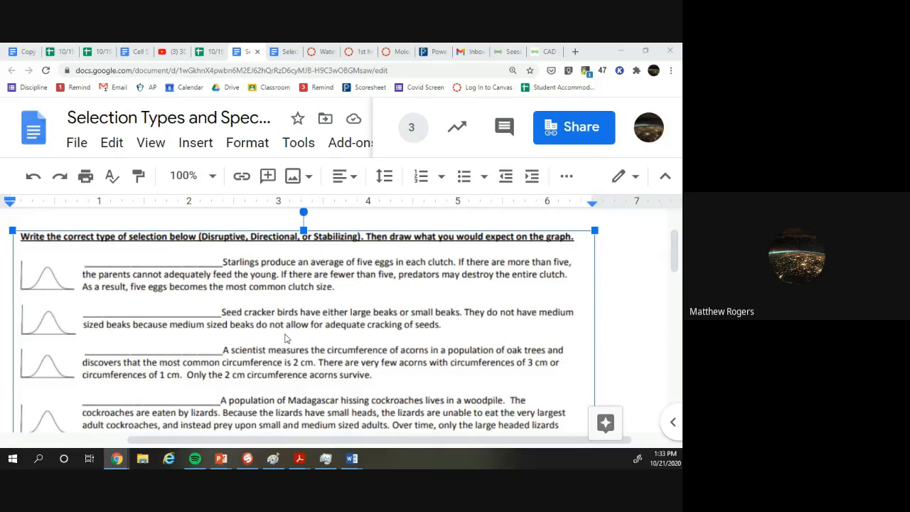
{"action": "mouse_move", "coordinate": [431, 331]}
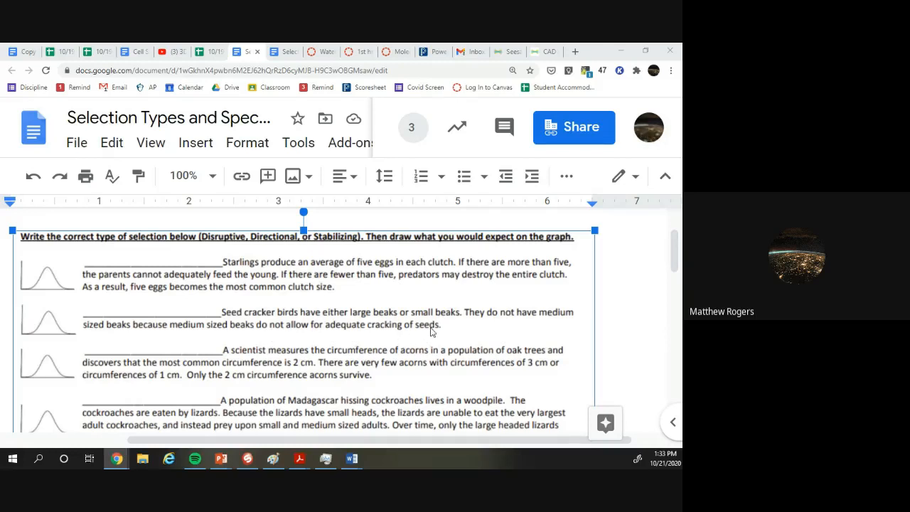
{"action": "mouse_move", "coordinate": [416, 327]}
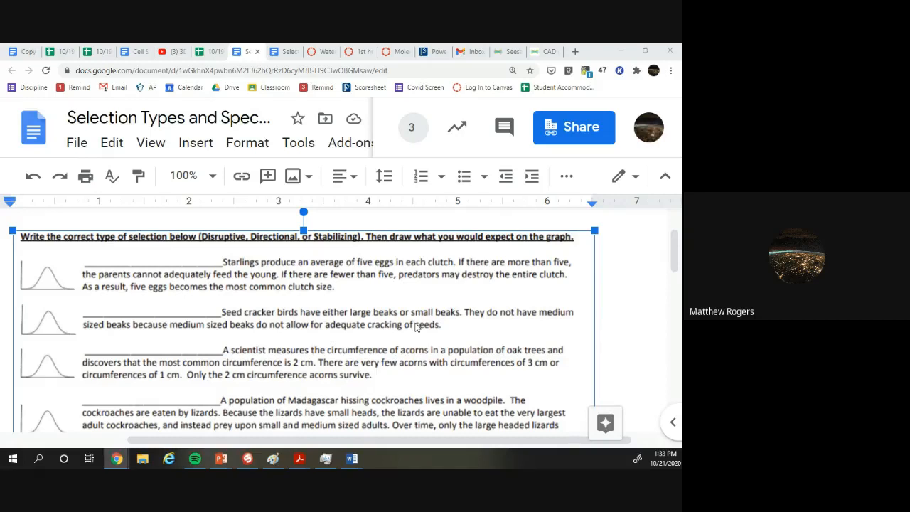
{"action": "scroll", "scroll_direction": "down", "scroll_amount": 3}
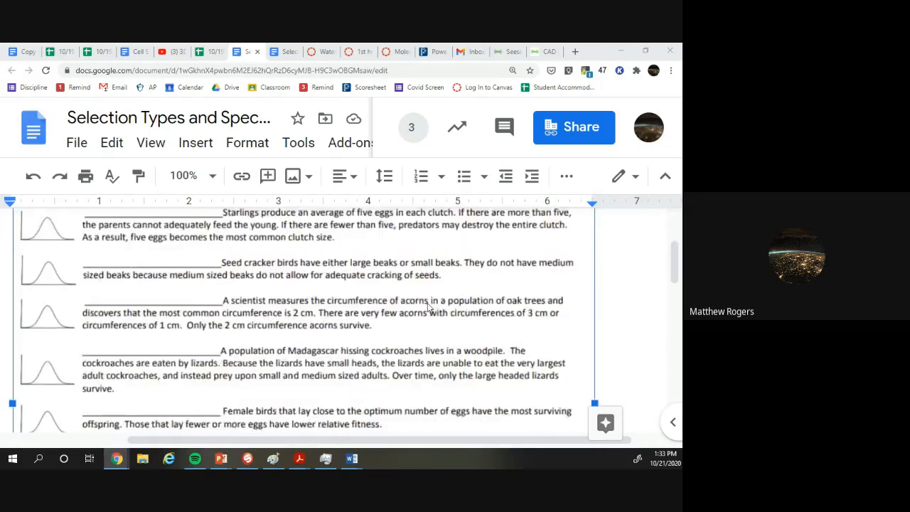
{"action": "scroll", "scroll_direction": "down", "scroll_amount": 3}
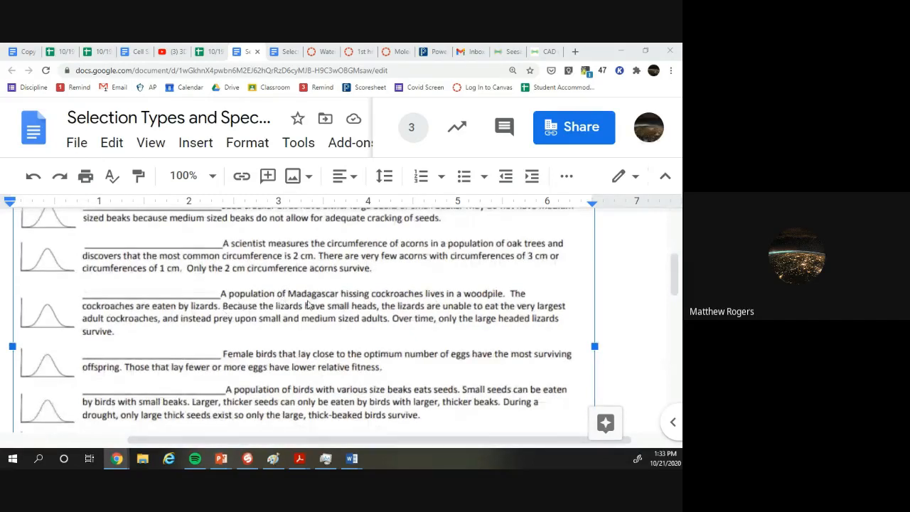
{"action": "mouse_move", "coordinate": [441, 299]}
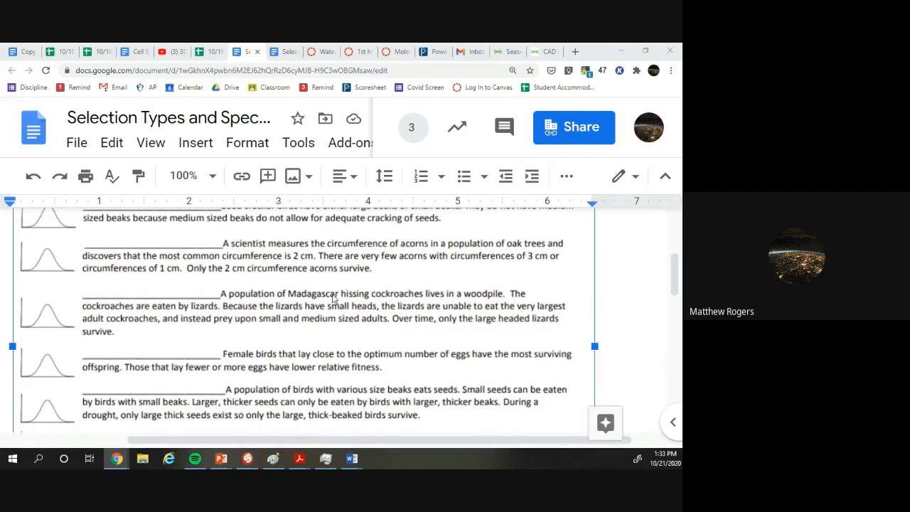
{"action": "mouse_move", "coordinate": [312, 314]}
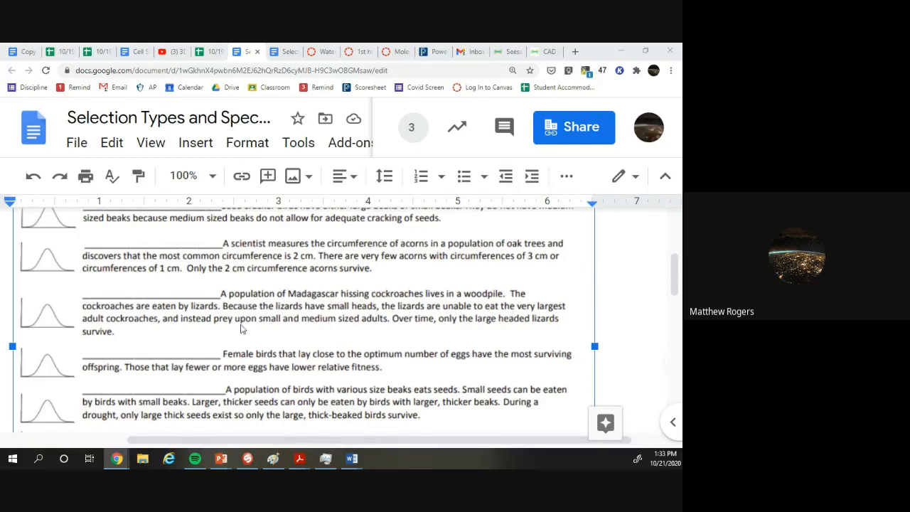
{"action": "mouse_move", "coordinate": [352, 329]}
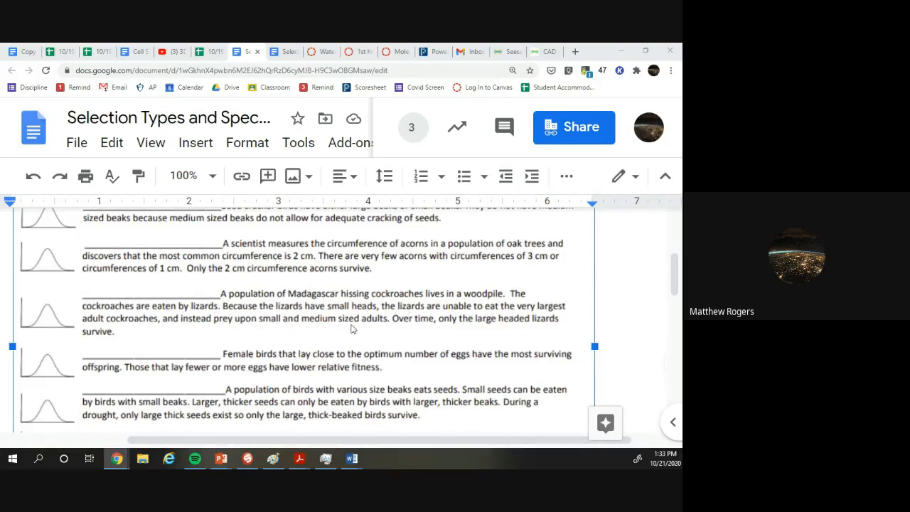
{"action": "mouse_move", "coordinate": [447, 329]}
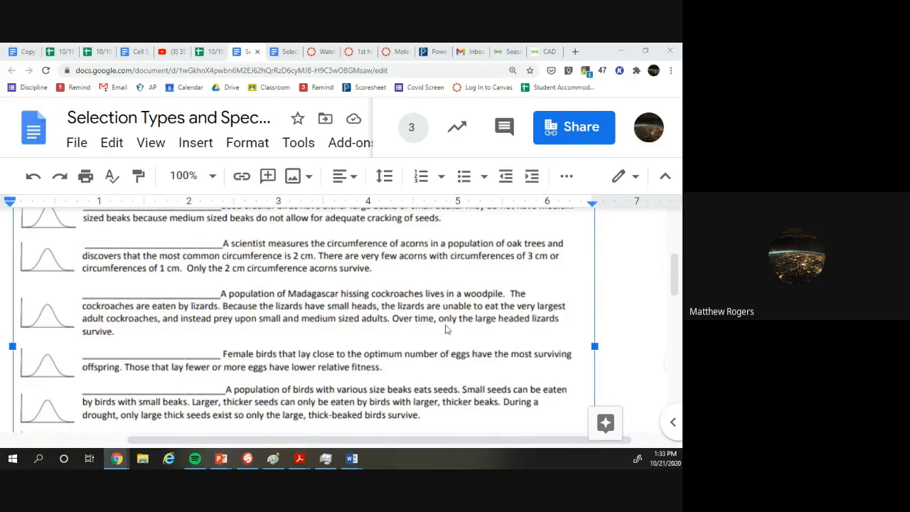
{"action": "mouse_move", "coordinate": [140, 328]}
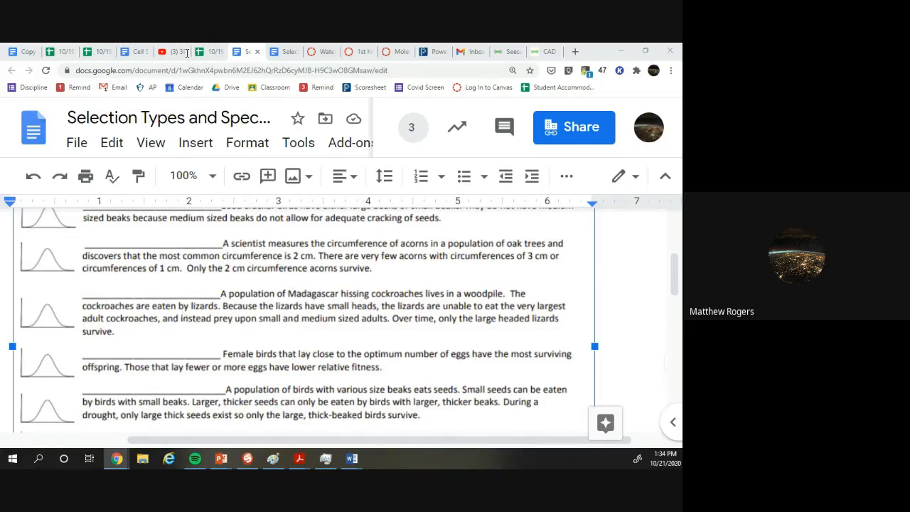
{"action": "scroll", "scroll_direction": "down", "scroll_amount": 3}
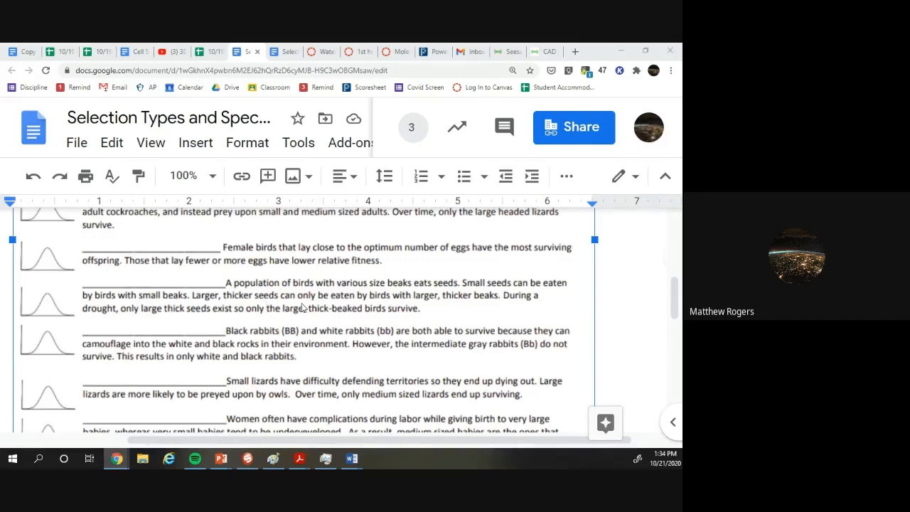
{"action": "mouse_move", "coordinate": [497, 305]}
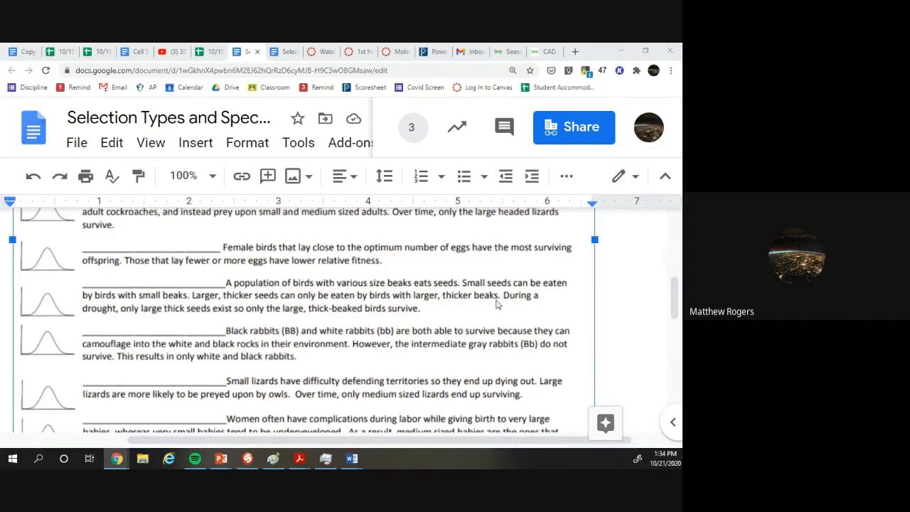
{"action": "mouse_move", "coordinate": [184, 317]}
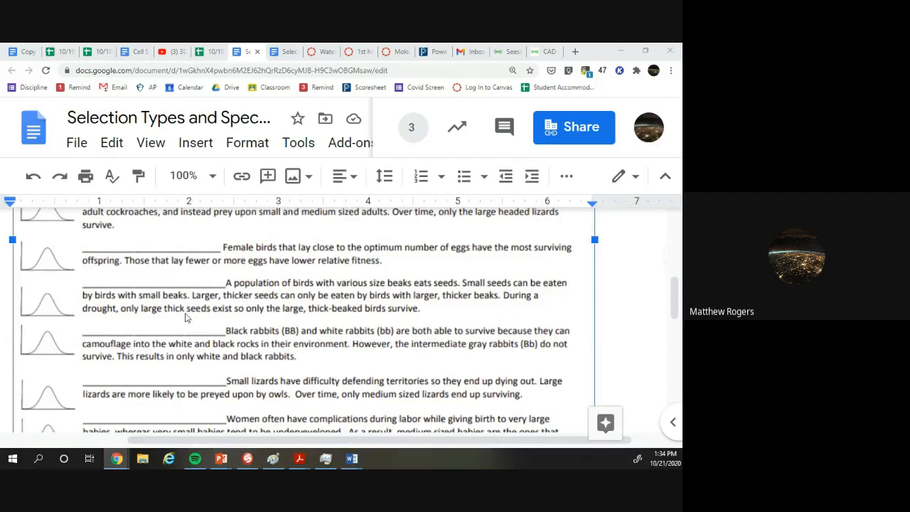
{"action": "mouse_move", "coordinate": [290, 323]}
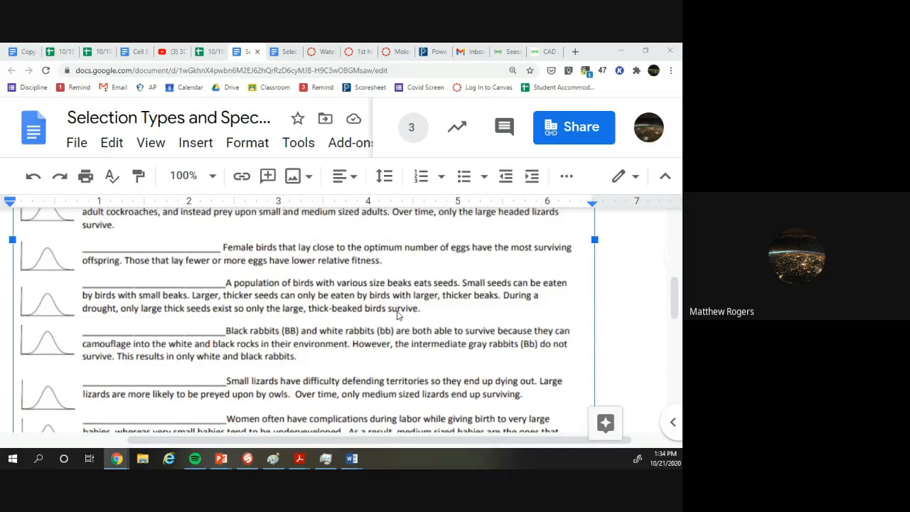
{"action": "mouse_move", "coordinate": [327, 304]}
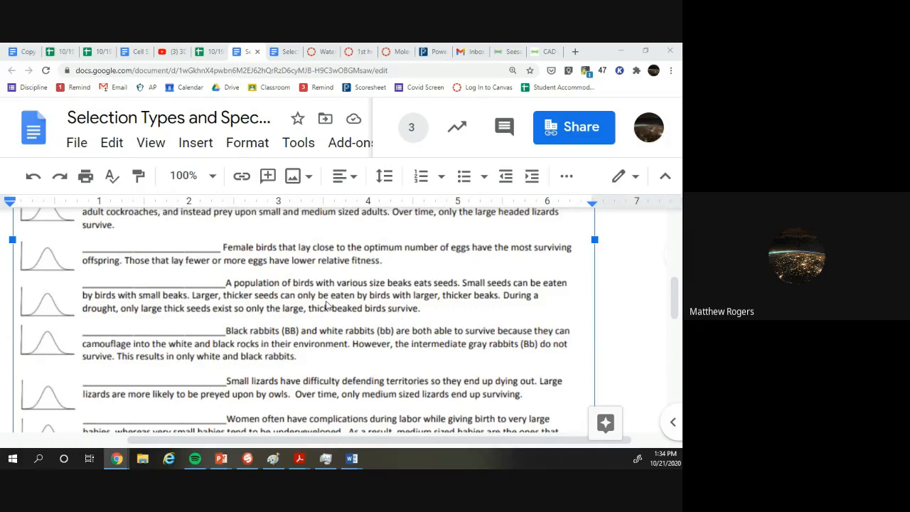
{"action": "scroll", "scroll_direction": "down", "scroll_amount": 3}
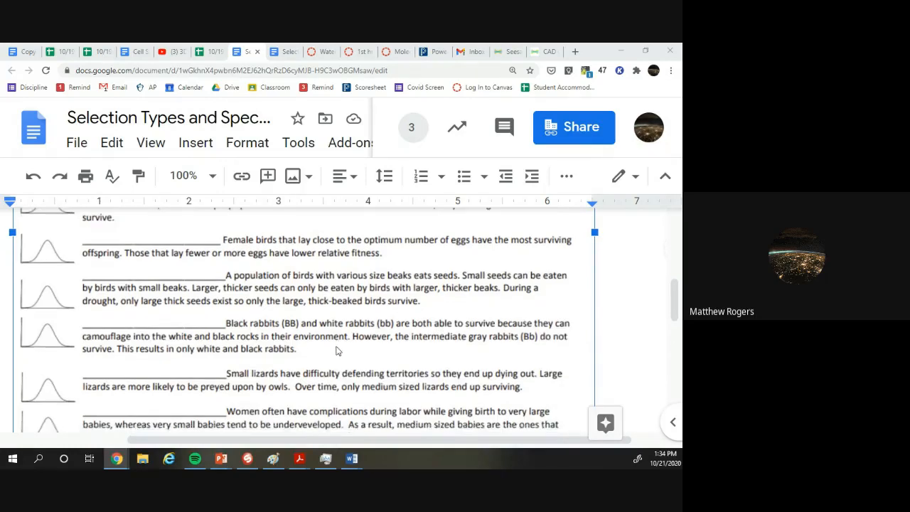
{"action": "scroll", "scroll_direction": "down", "scroll_amount": 3}
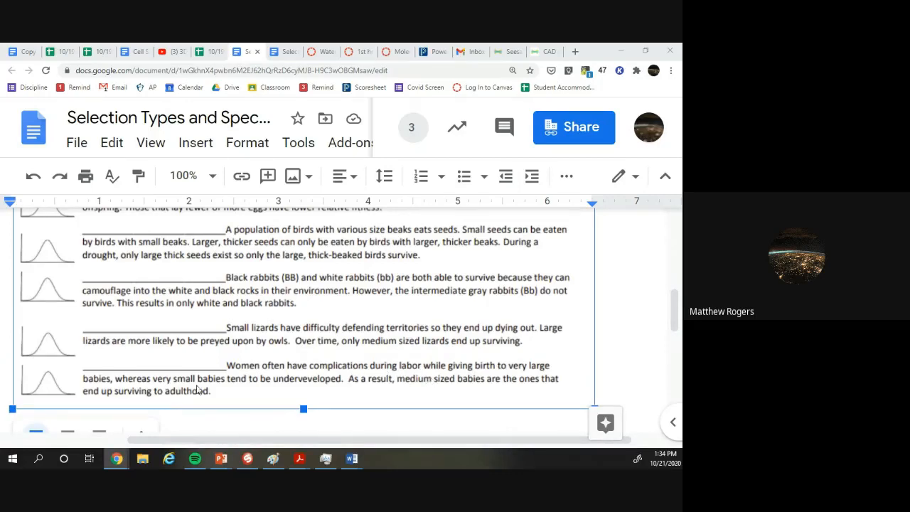
{"action": "mouse_move", "coordinate": [204, 391]}
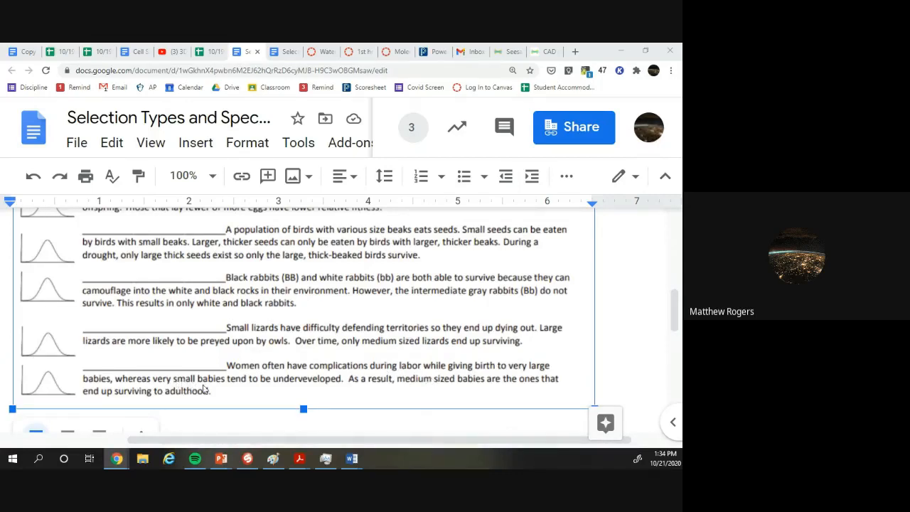
{"action": "mouse_move", "coordinate": [359, 390]}
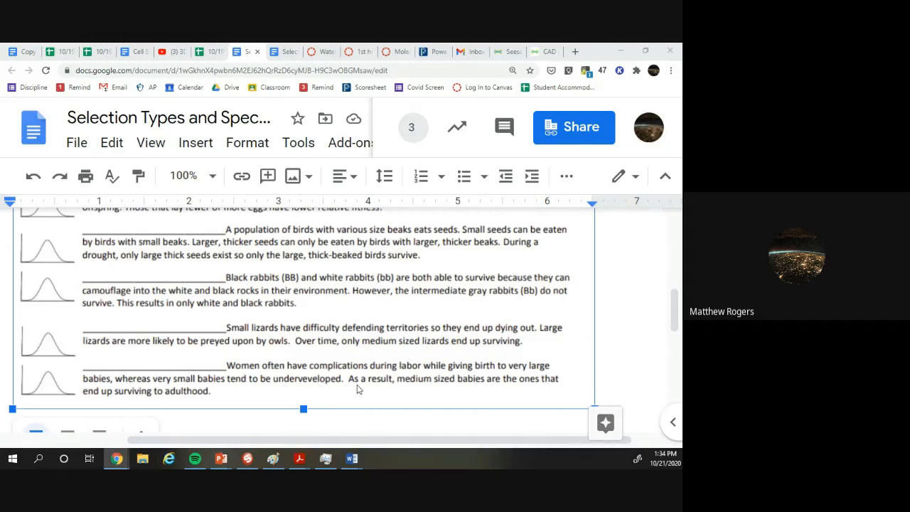
{"action": "mouse_move", "coordinate": [434, 391]}
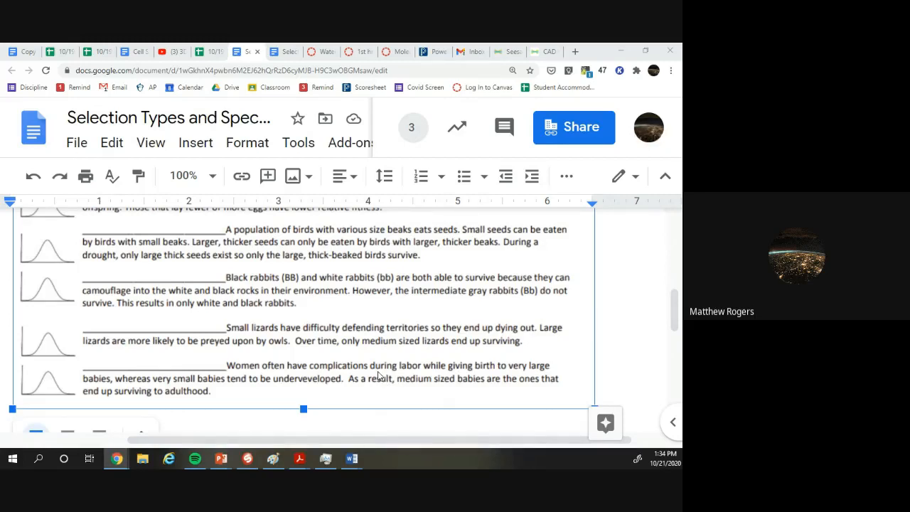
{"action": "mouse_move", "coordinate": [226, 349]}
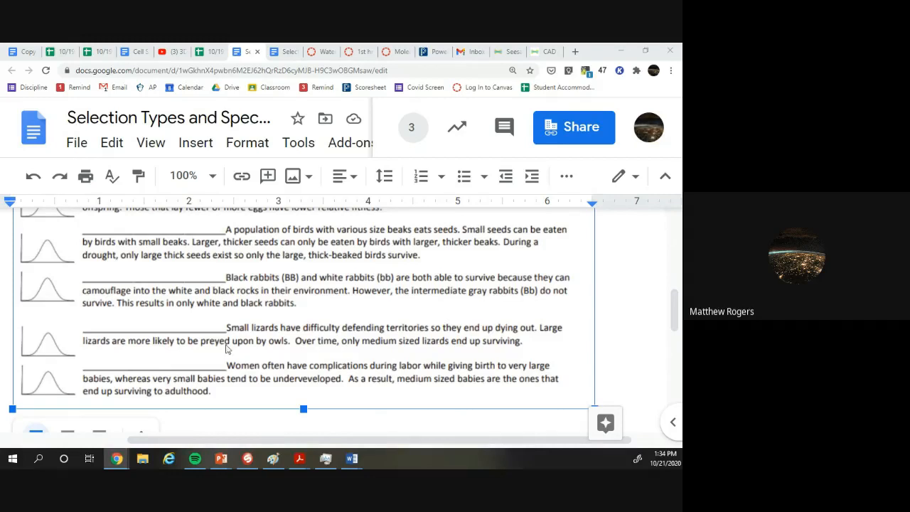